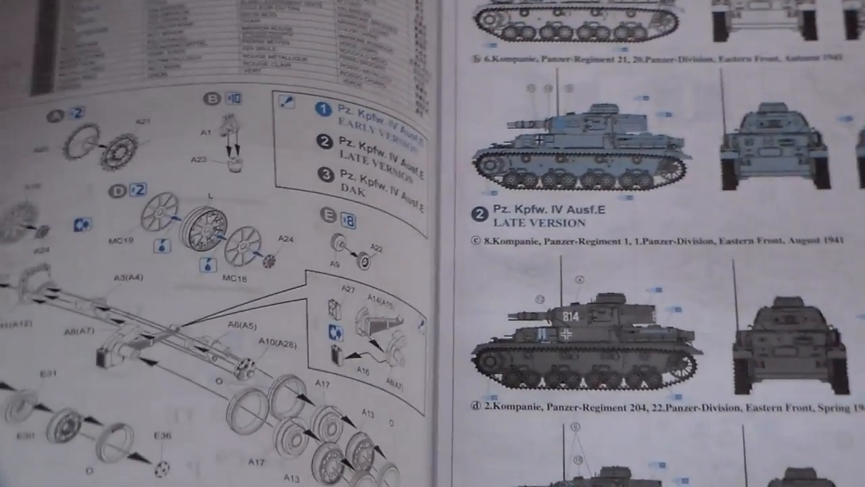
scroll(down, 3)
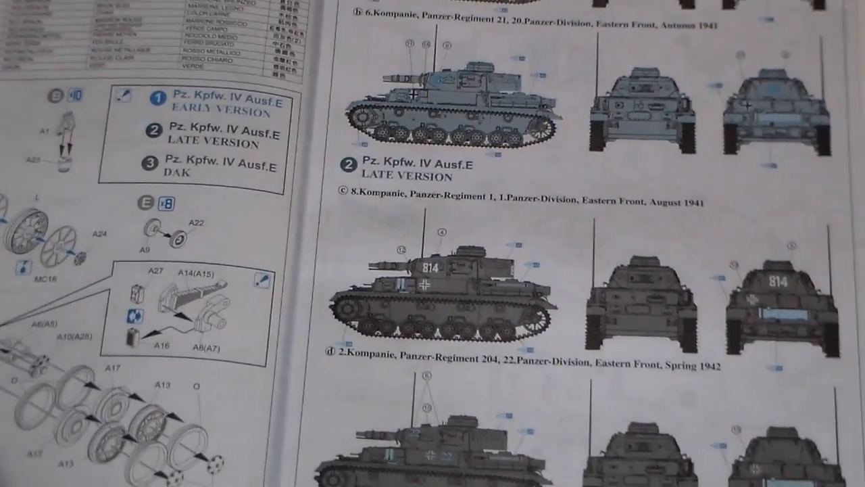